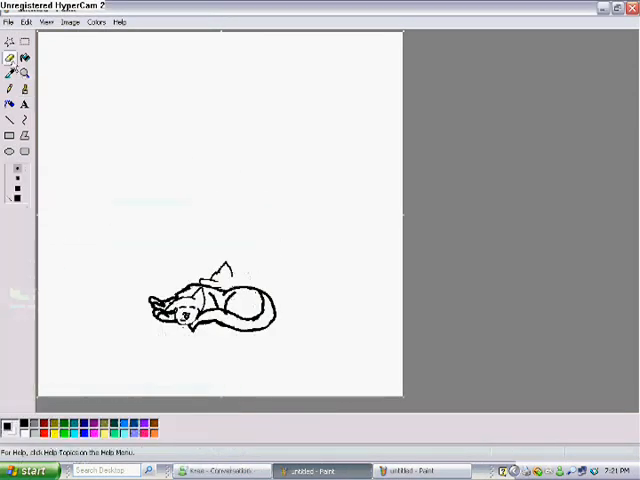
Draw ears, a tail and extra detail lines on the black sleeping-cat outline.
{"action": "left_click", "coordinate": [26, 20]}
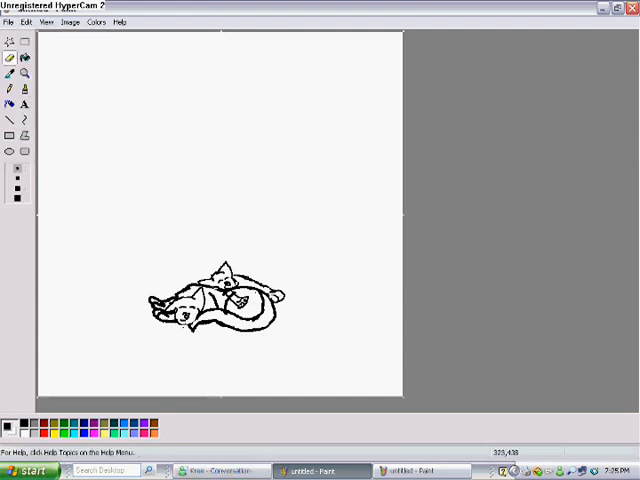
Mix a custom orange in Edit Colors and fill the cat's body with it, leaving the back dark.
{"action": "left_click", "coordinate": [212, 470]}
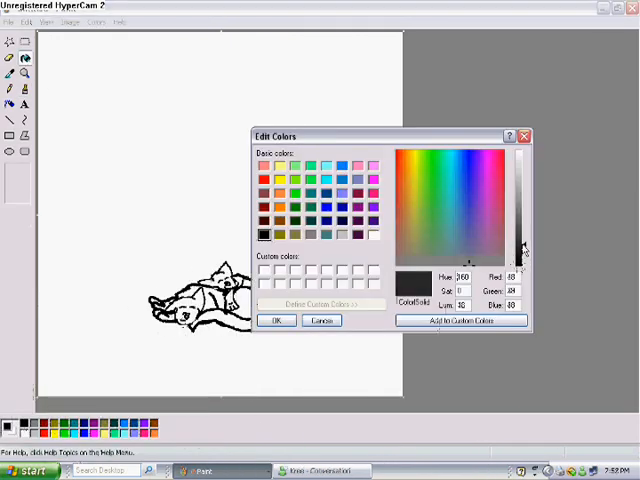
{"action": "left_click", "coordinate": [416, 152]}
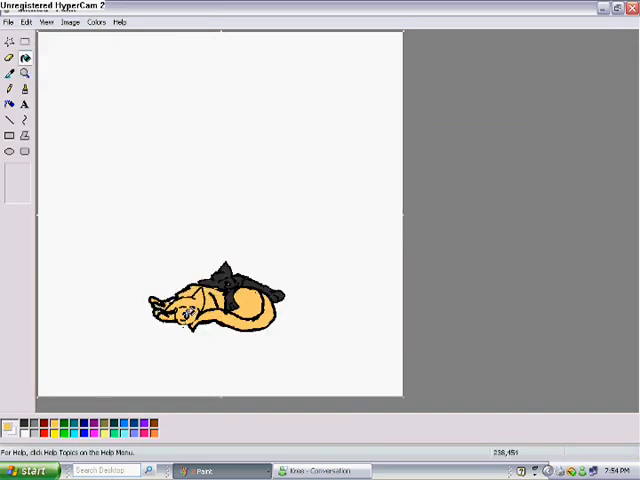
Brush darker orange tabby stripes across the cat and sketch a black hill curve at lower left.
{"action": "left_click", "coordinate": [46, 20]}
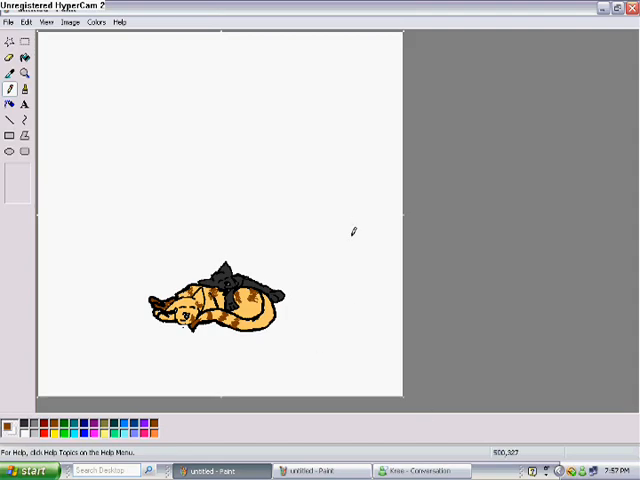
{"action": "mouse_move", "coordinate": [184, 256]}
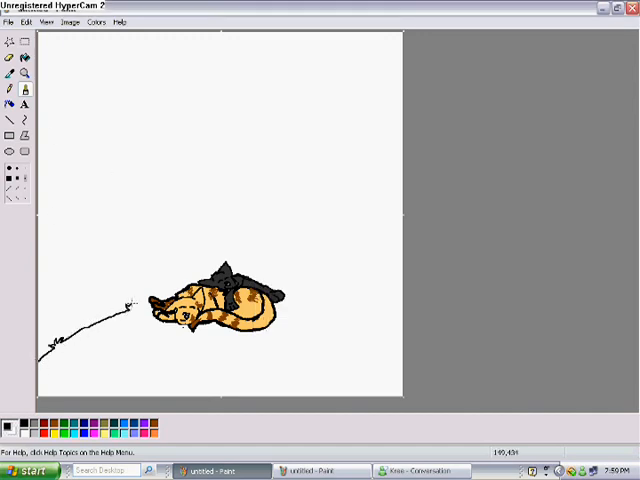
Colour the hill green, the night sky dark blue, and airbrush a white moon top-left.
{"action": "left_click_drag", "start_coordinate": [130, 300], "coordinate": [350, 390]}
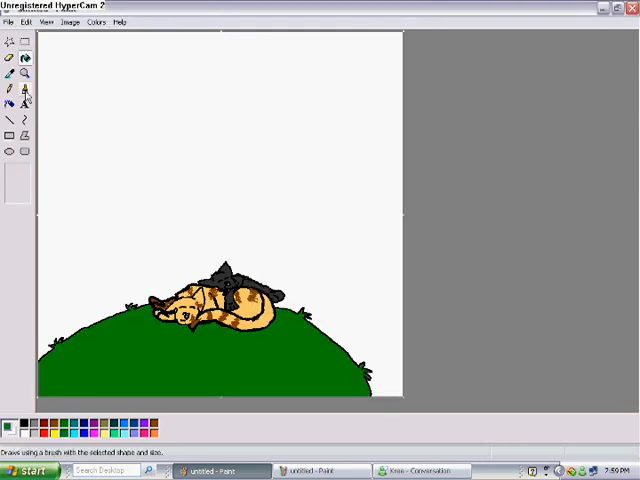
{"action": "left_click", "coordinate": [24, 16]}
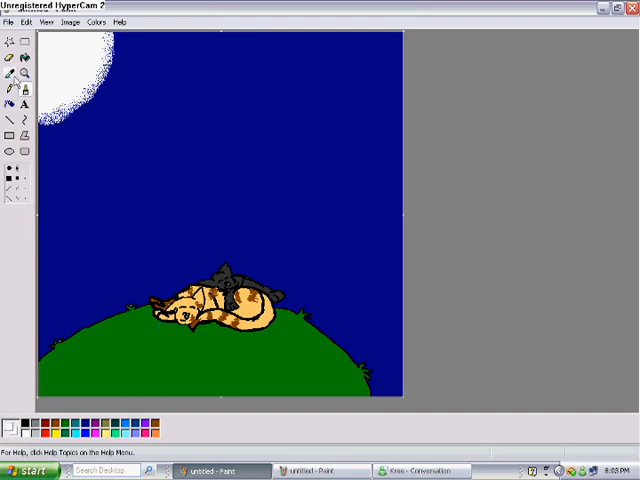
Dot white stars across the sky and add a handwritten signature in the lower right corner.
{"action": "left_click", "coordinate": [350, 214]}
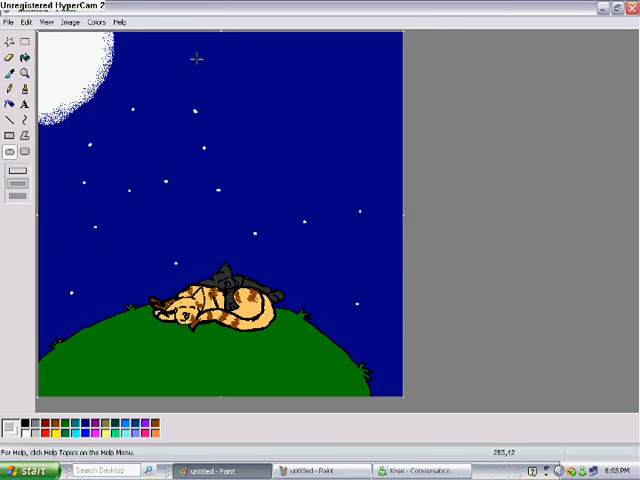
{"action": "left_click_drag", "start_coordinate": [150, 56], "coordinate": [236, 120]}
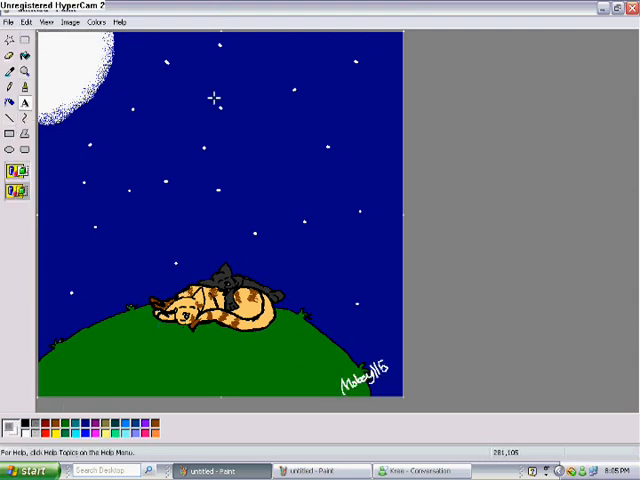
Write the caption 'I love you, and will forever' in a text box across the top of the sky.
{"action": "type", "text": "I love you, and will forever"}
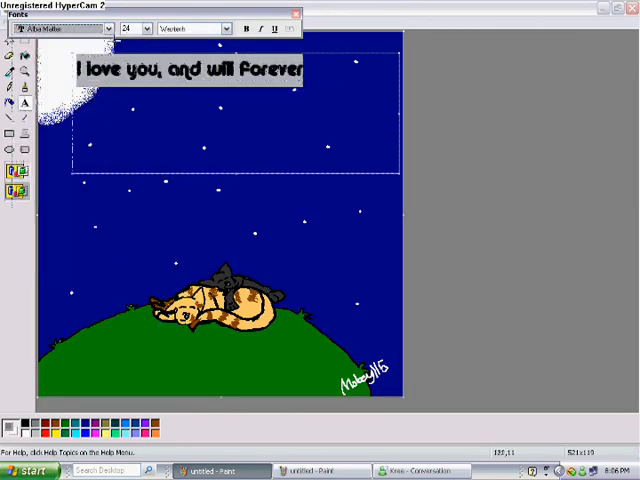
{"action": "left_click", "coordinate": [104, 28]}
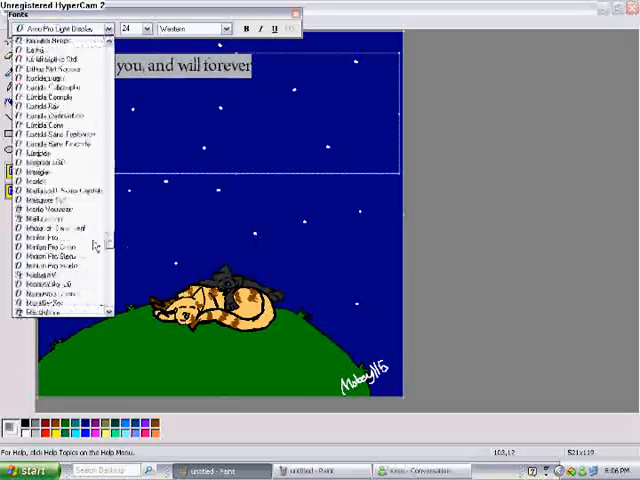